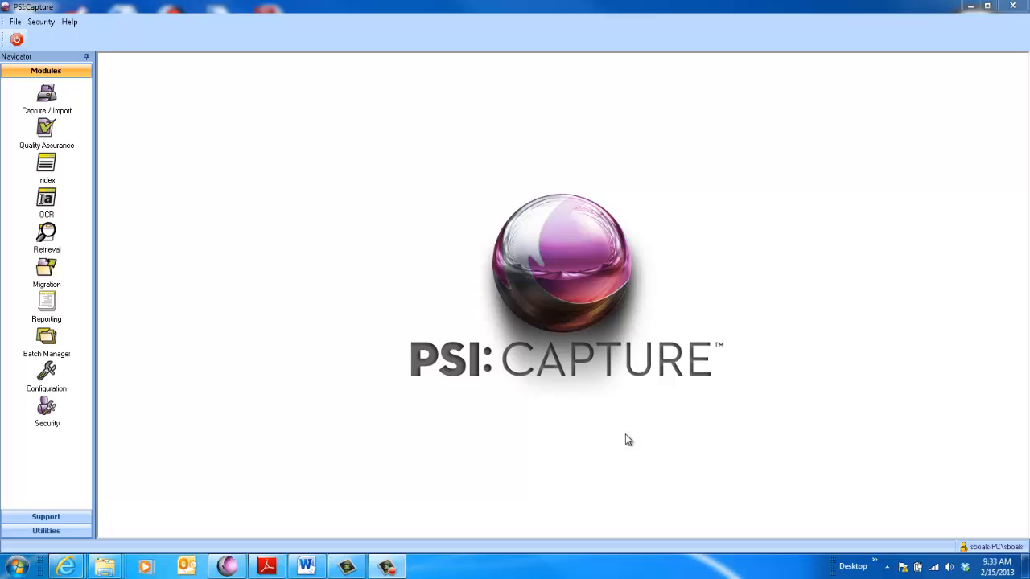
pyautogui.moveTo(570, 411)
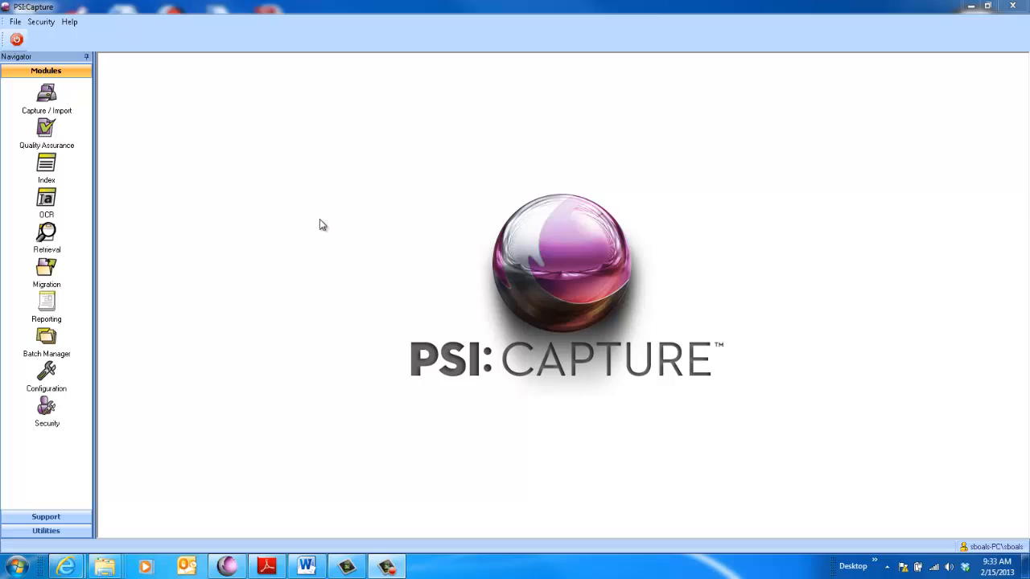
# Load a new capture batch using the Deeds document type
pyautogui.click(45, 95)
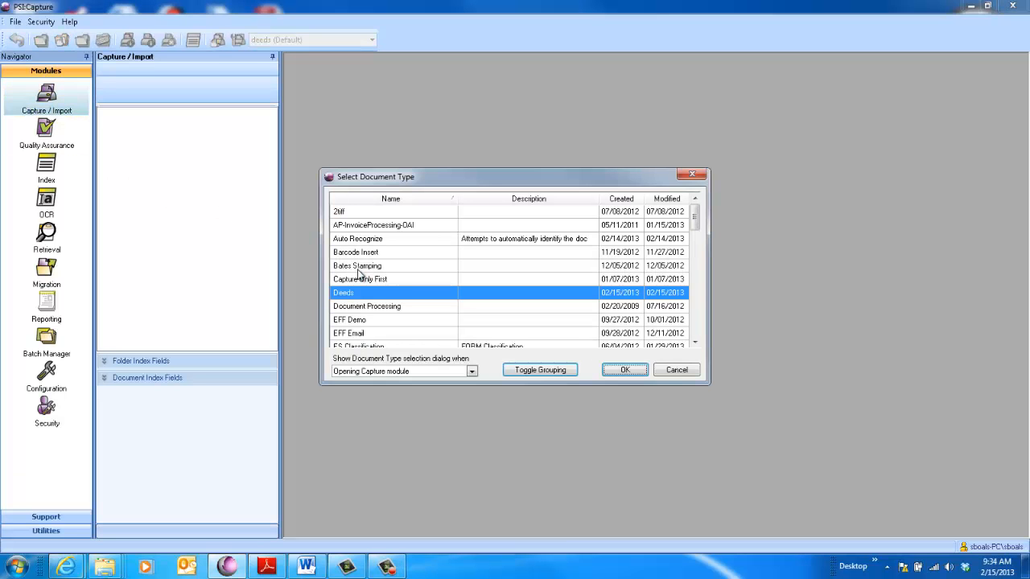
pyautogui.click(624, 369)
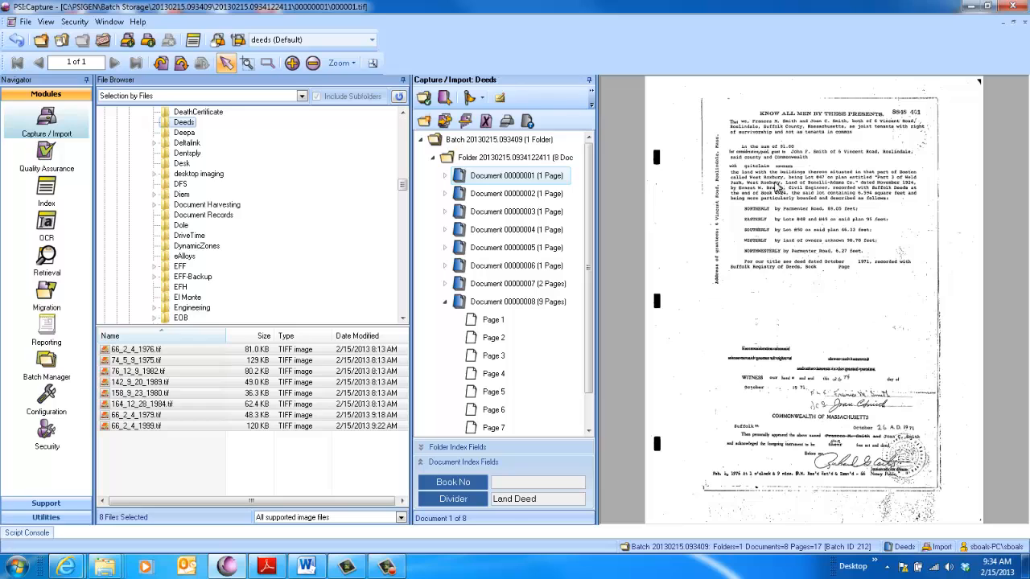
# Preview document 7's pages to spot its extra first page
pyautogui.click(517, 211)
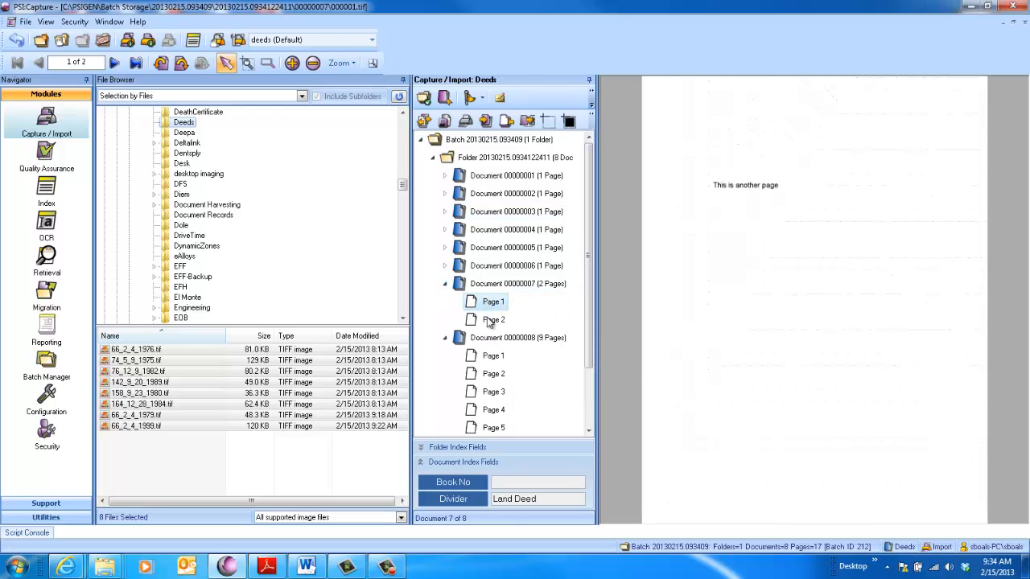
pyautogui.click(492, 319)
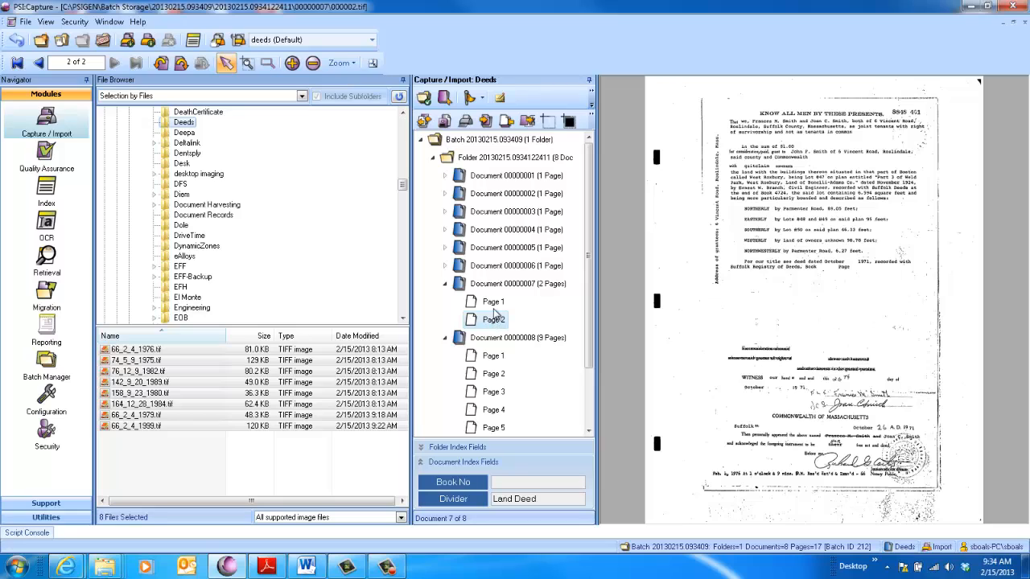
pyautogui.click(492, 303)
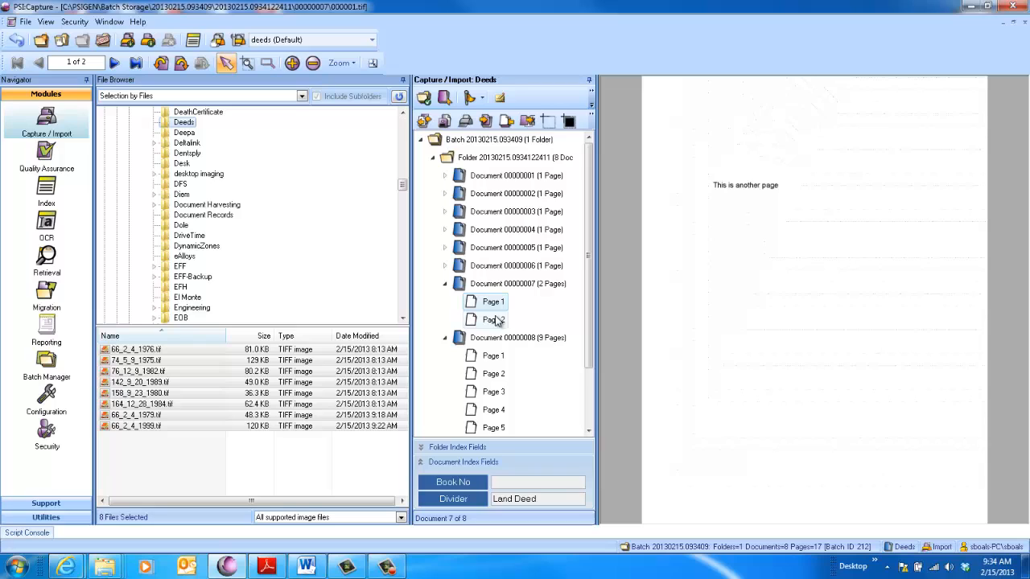
pyautogui.click(492, 319)
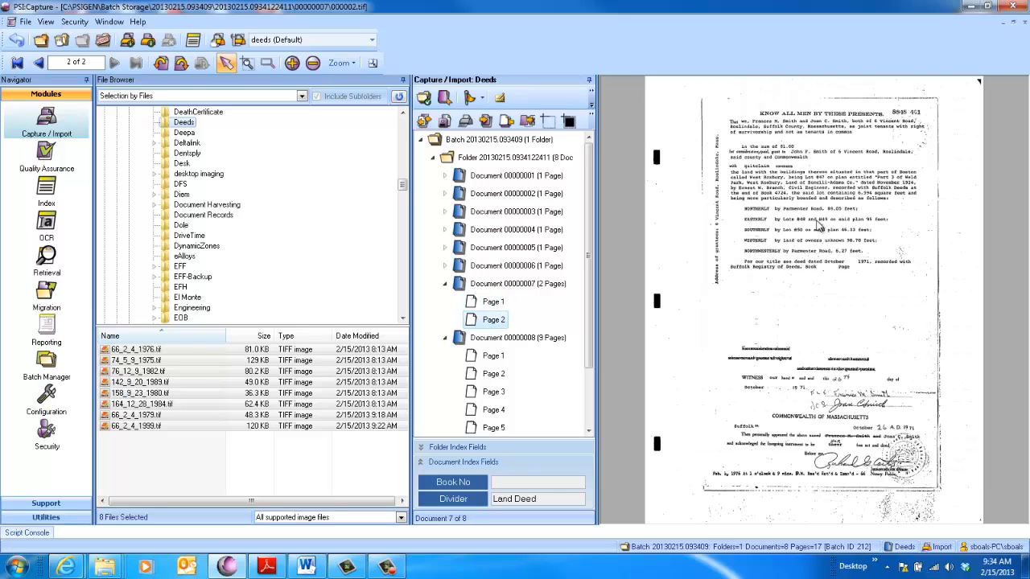
# Preview page 7 of document 8 and move the batch on to Quality Assurance
pyautogui.scroll(-3)
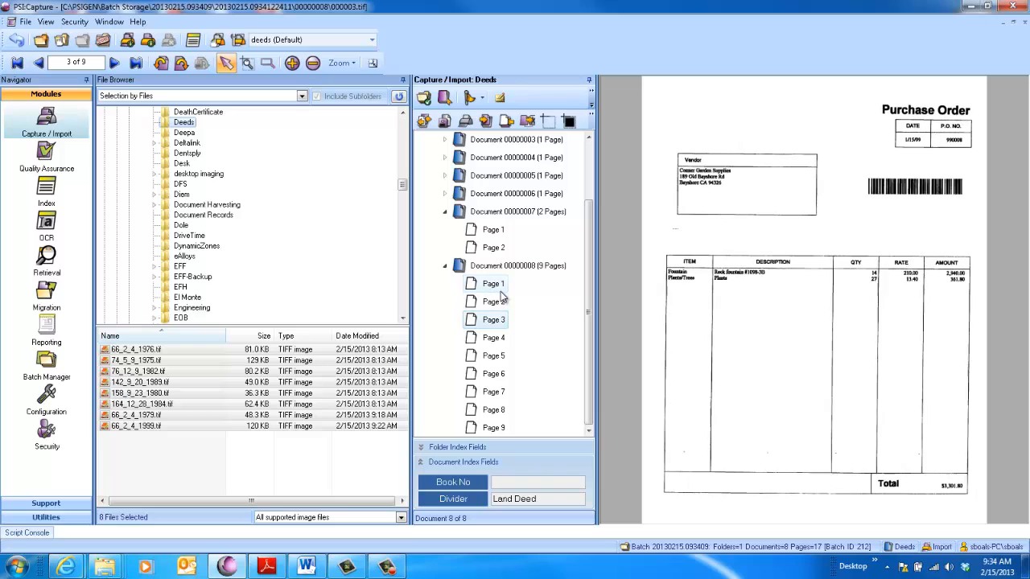
pyautogui.click(493, 393)
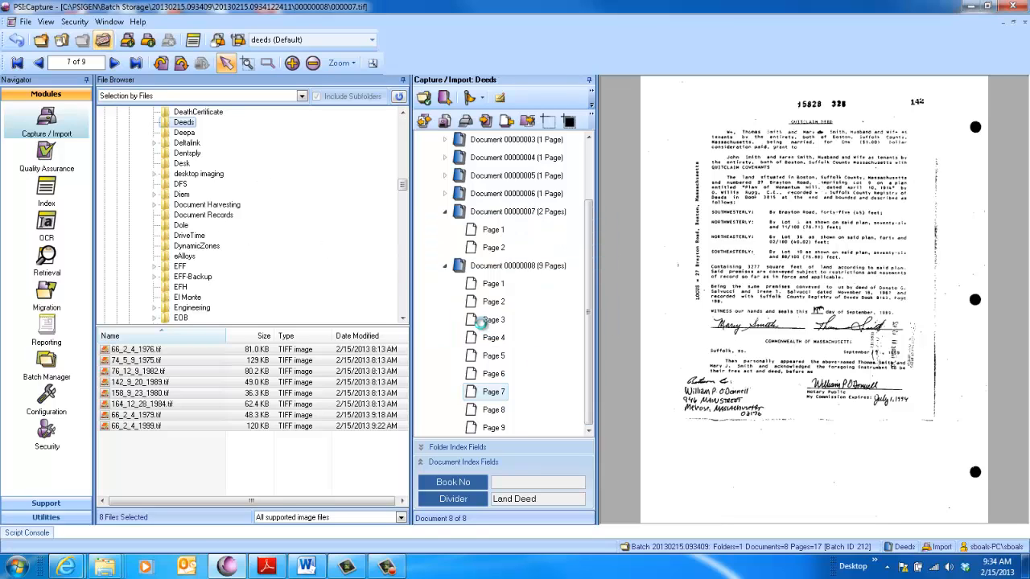
pyautogui.click(45, 201)
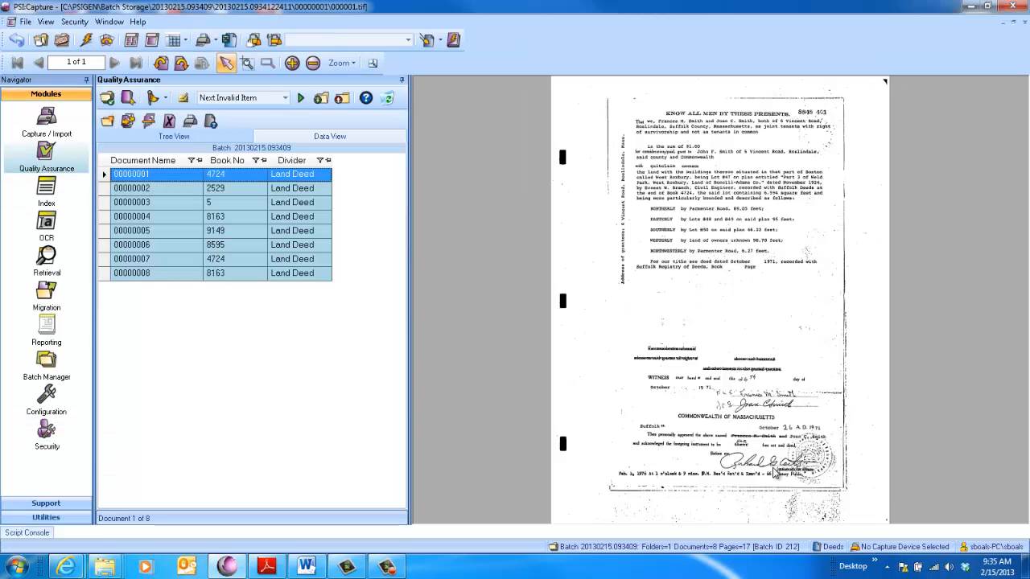
pyautogui.moveTo(731, 270)
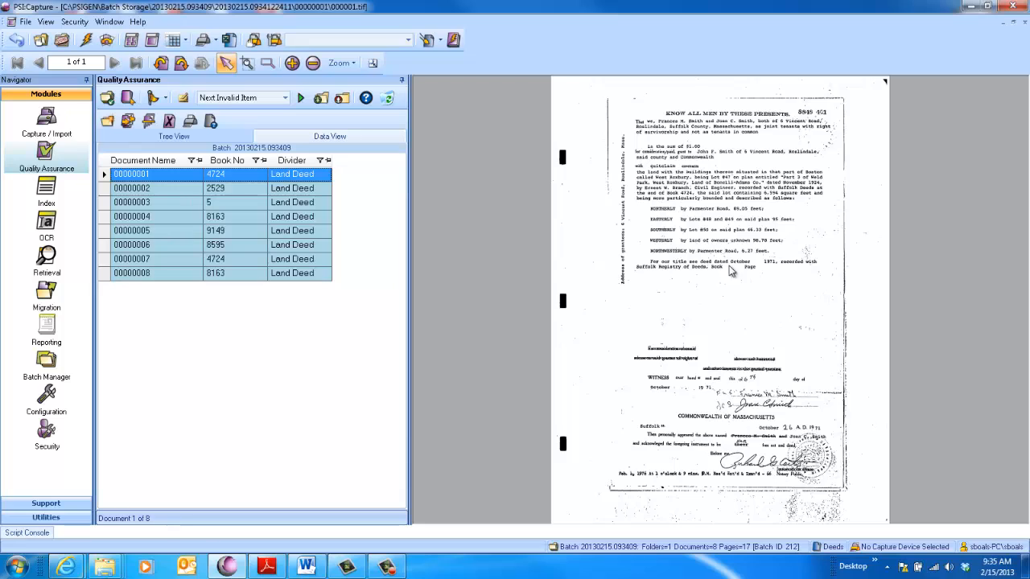
pyautogui.moveTo(670, 165)
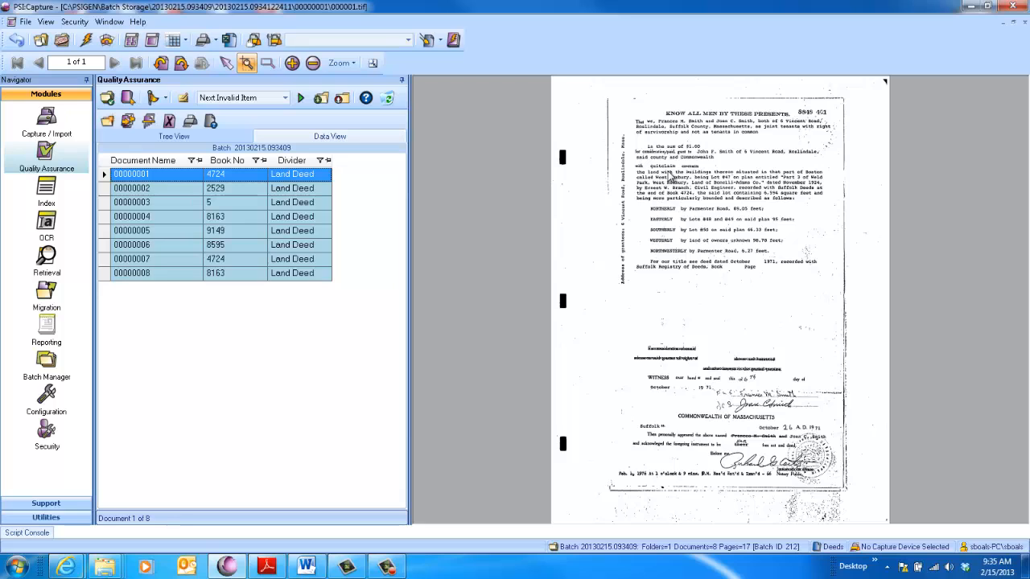
# Scroll the first deed image to read its text beside the document list
pyautogui.scroll(-3)
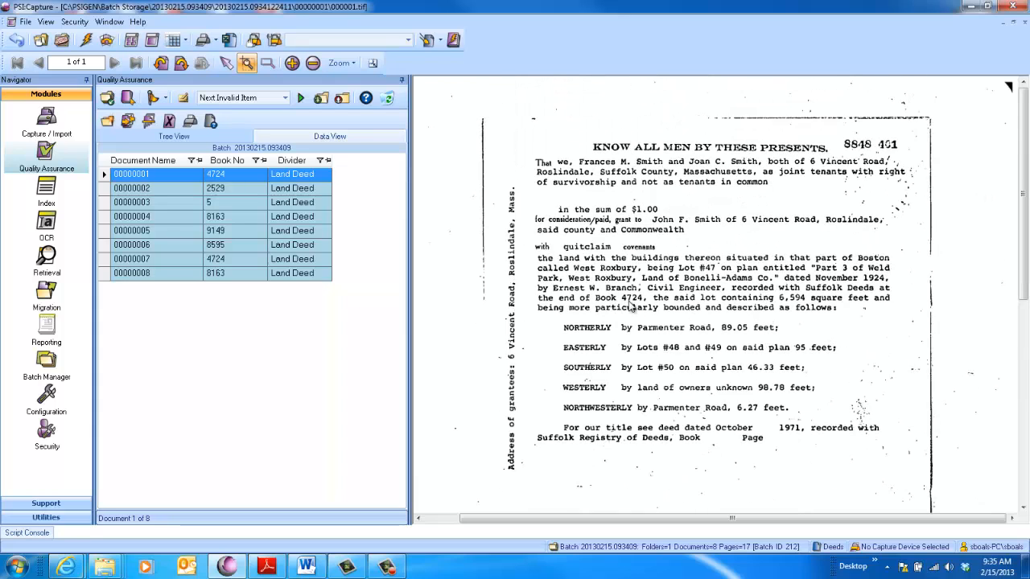
pyautogui.moveTo(634, 305)
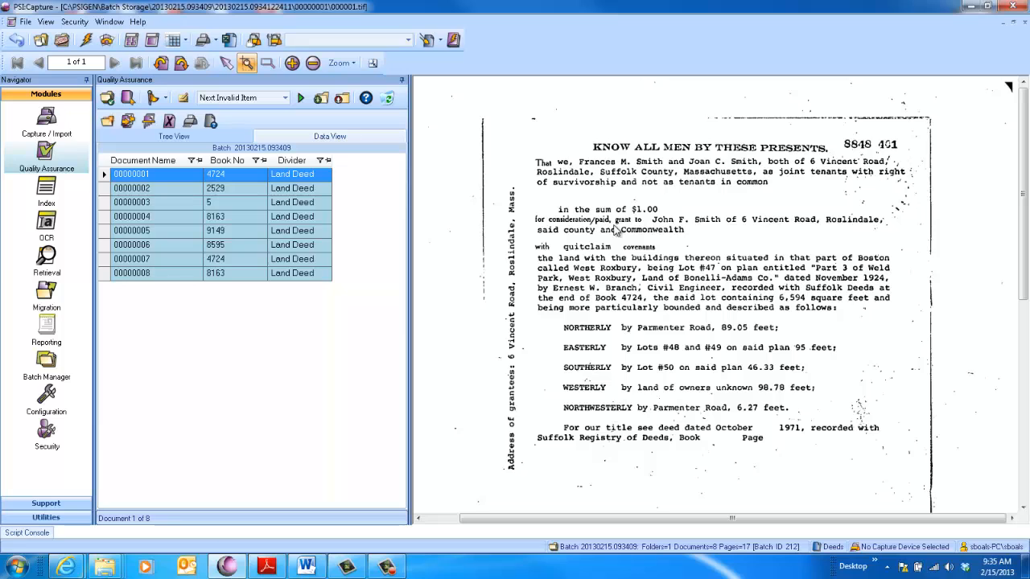
pyautogui.moveTo(592, 165)
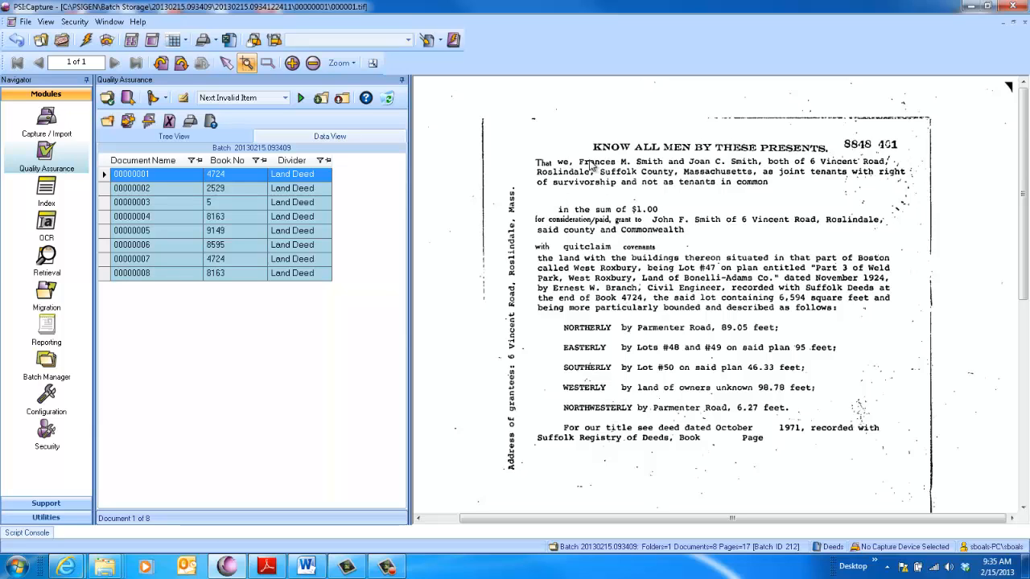
pyautogui.moveTo(698, 458)
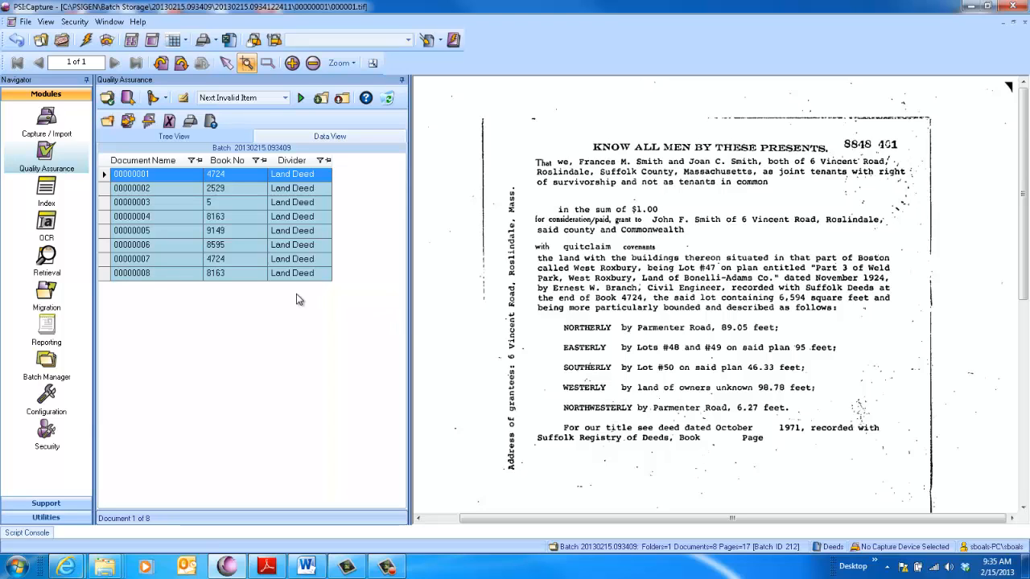
pyautogui.moveTo(726, 264)
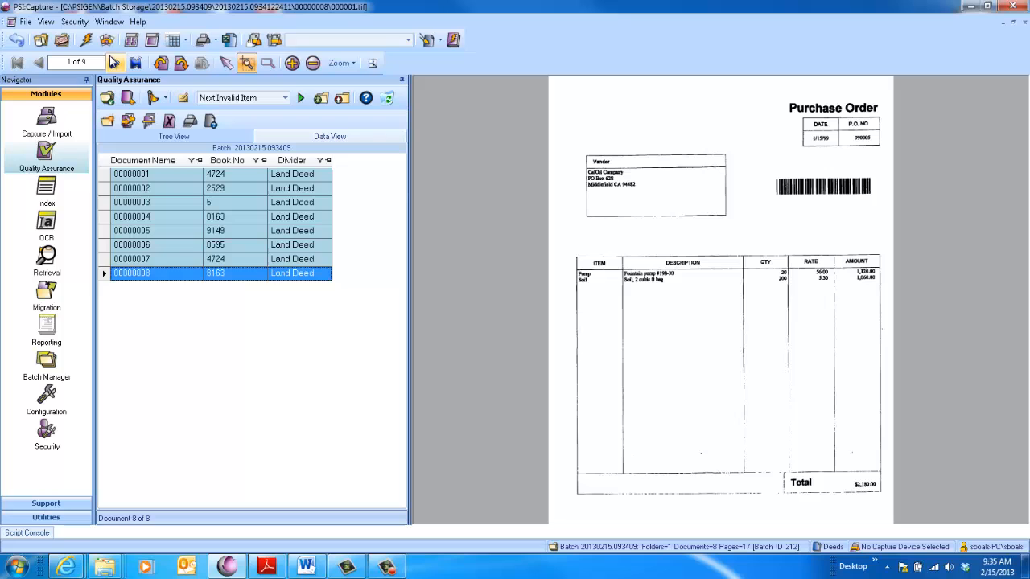
# Expand Document 00000008 in Tree View to list its nine pages
pyautogui.click(136, 63)
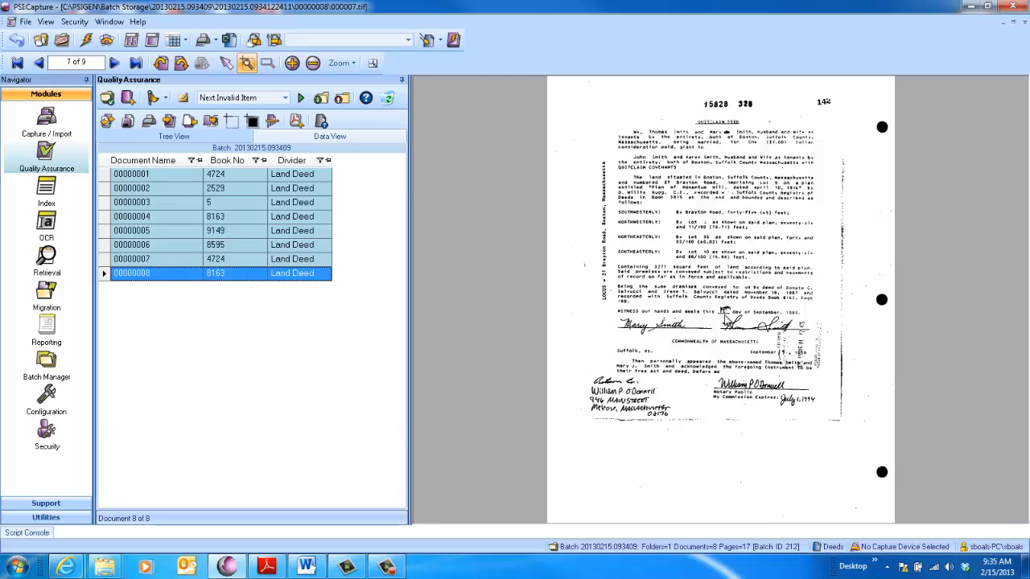
pyautogui.moveTo(511, 251)
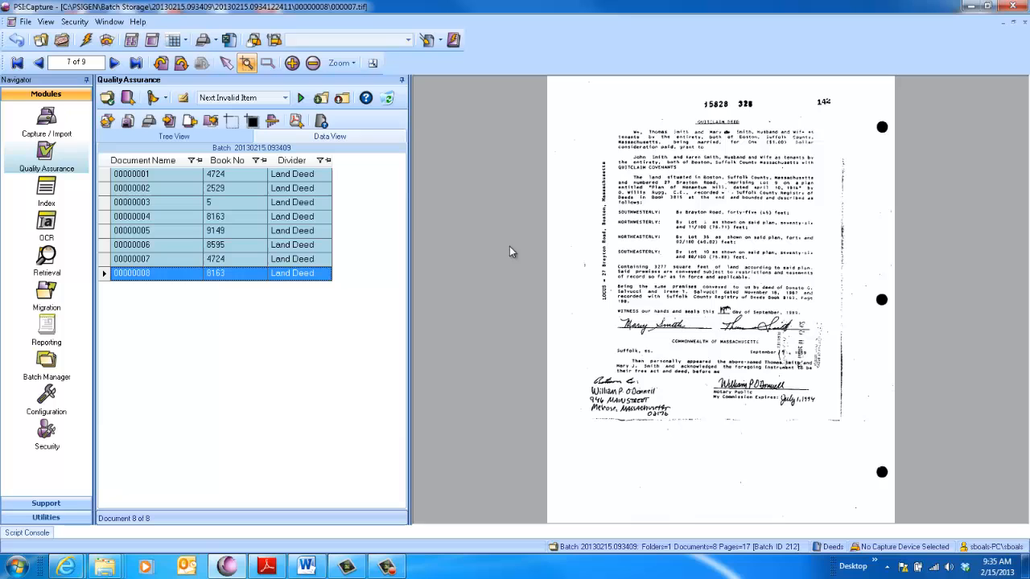
pyautogui.moveTo(699, 336)
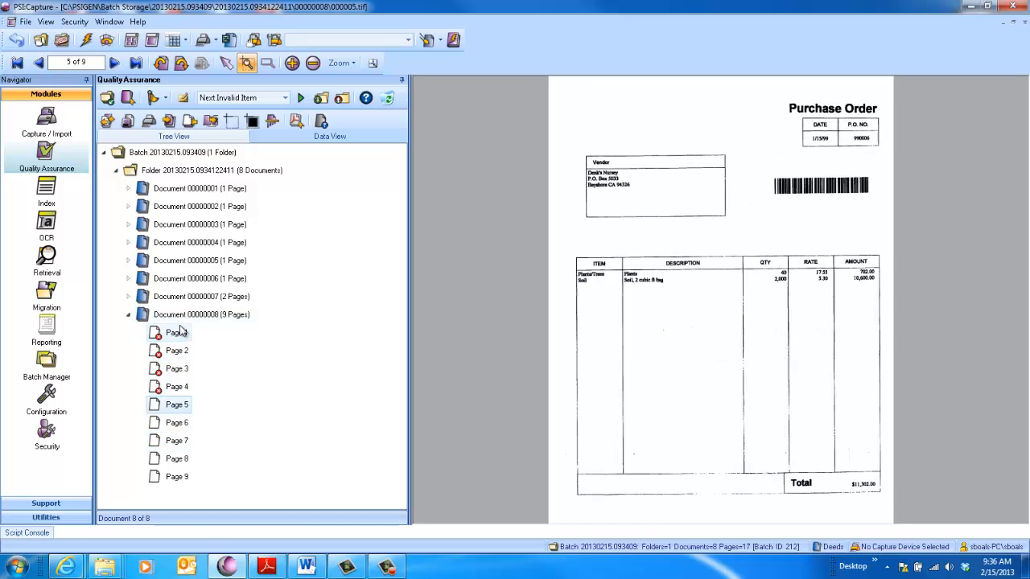
# Flag the extra pages of documents 00000008 and 00000007 for deletion
pyautogui.click(177, 459)
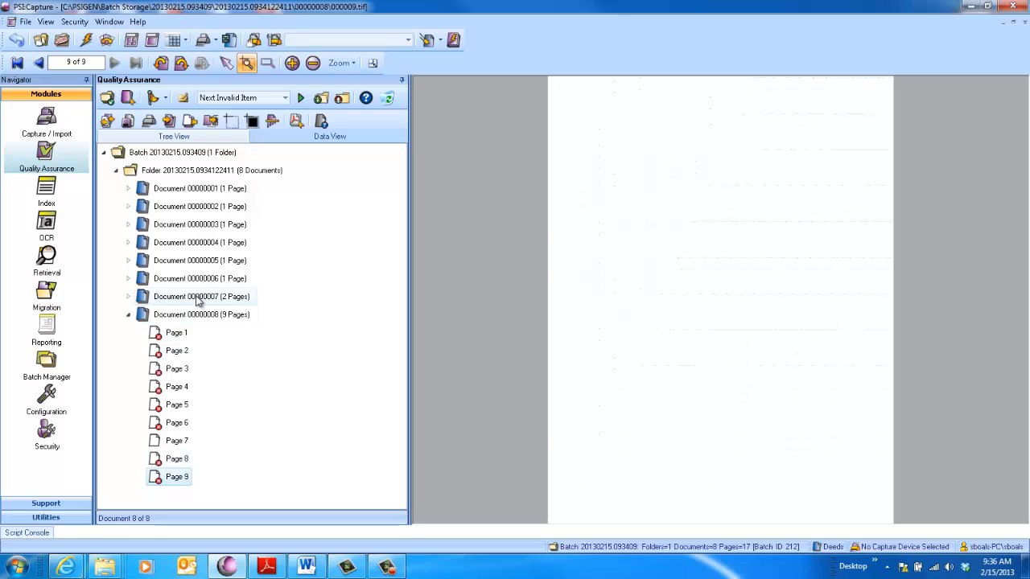
pyautogui.click(177, 314)
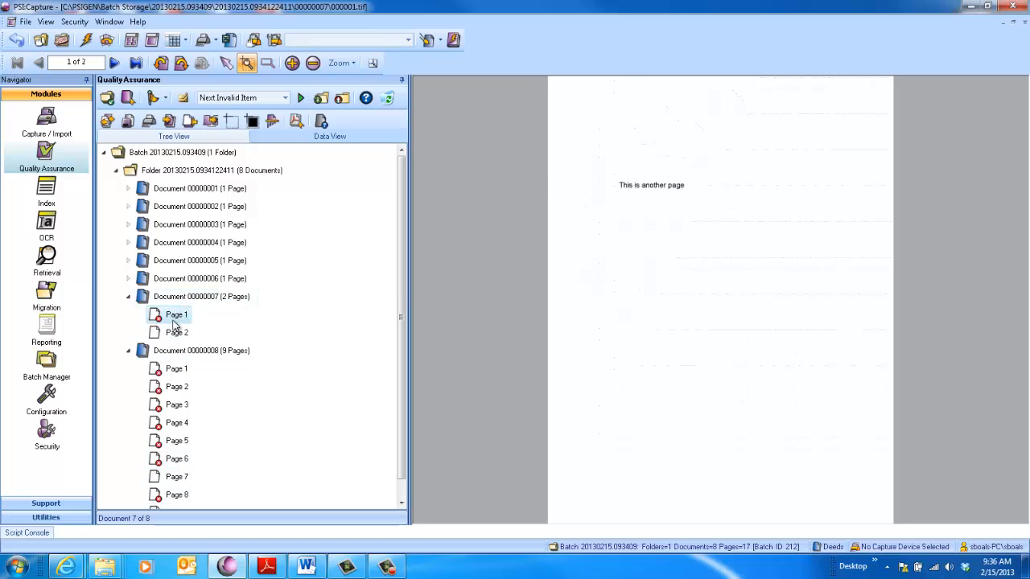
pyautogui.click(177, 332)
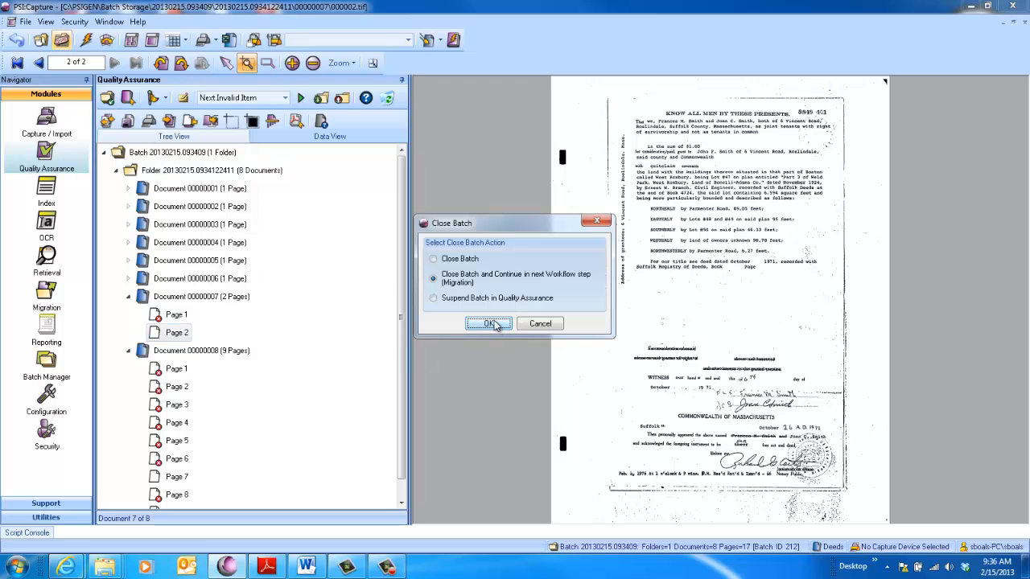
# Close the batch to continue to Migration, confirming nine pages deleted
pyautogui.click(489, 321)
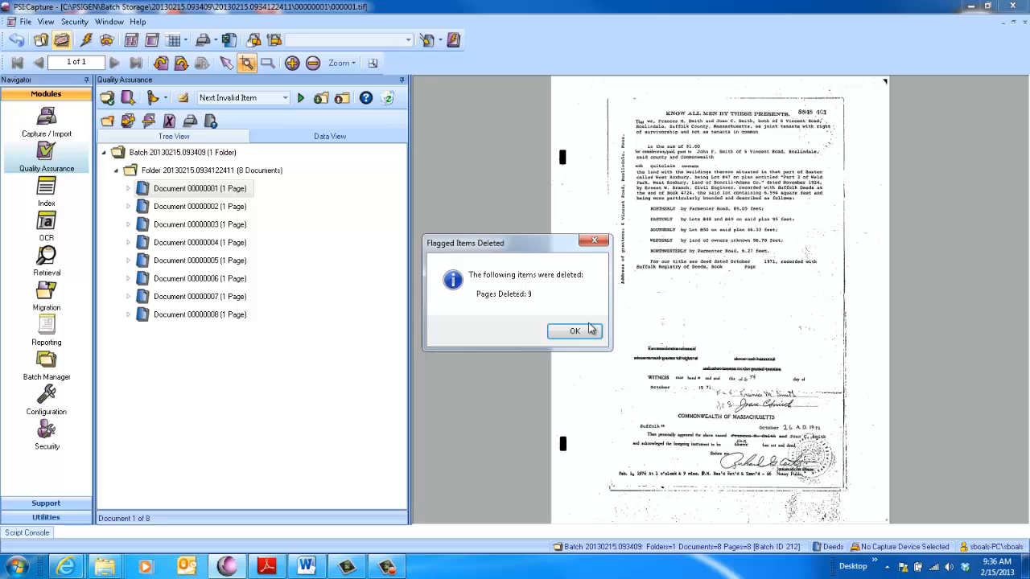
pyautogui.click(575, 331)
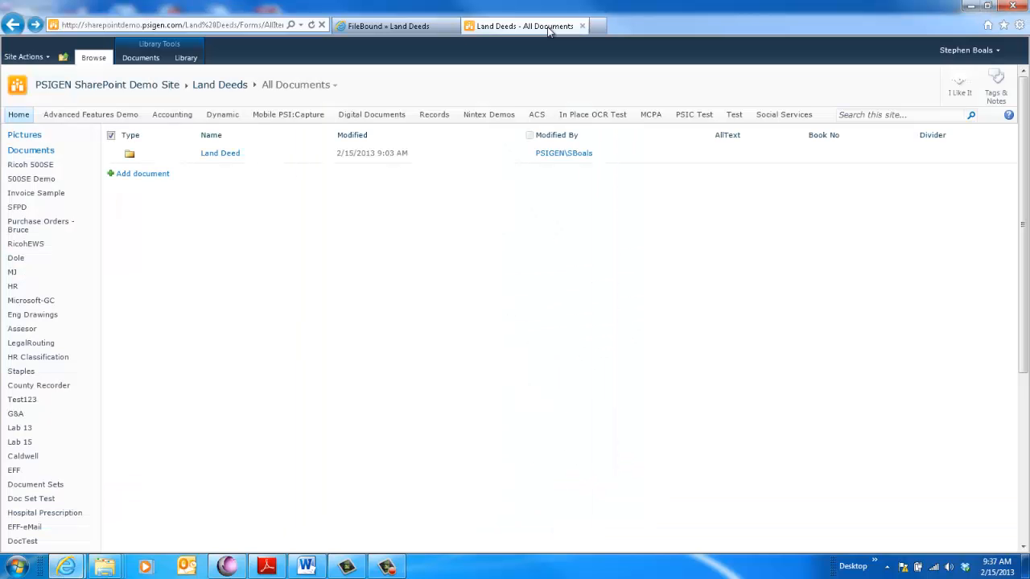
pyautogui.moveTo(482, 441)
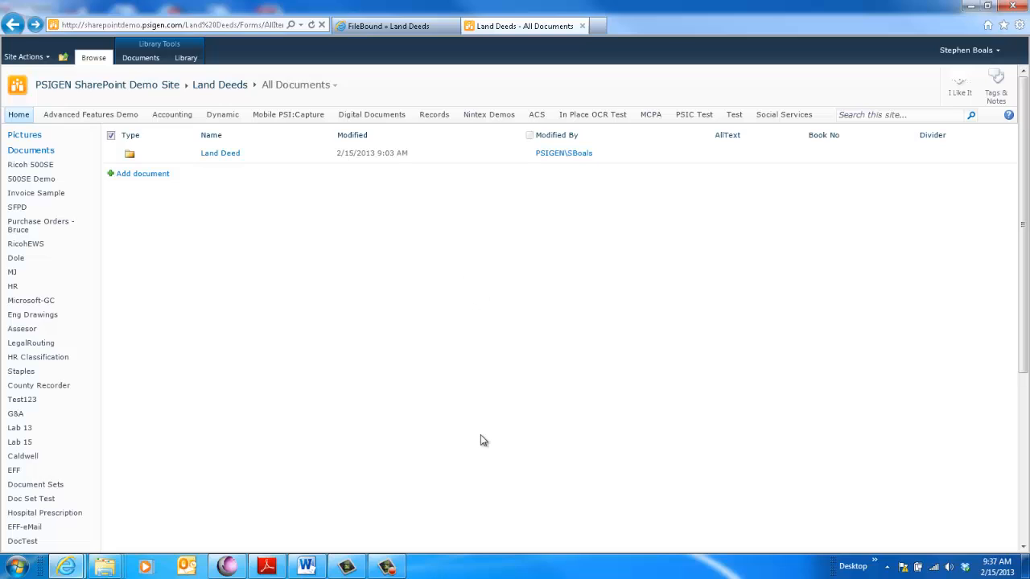
pyautogui.moveTo(273, 275)
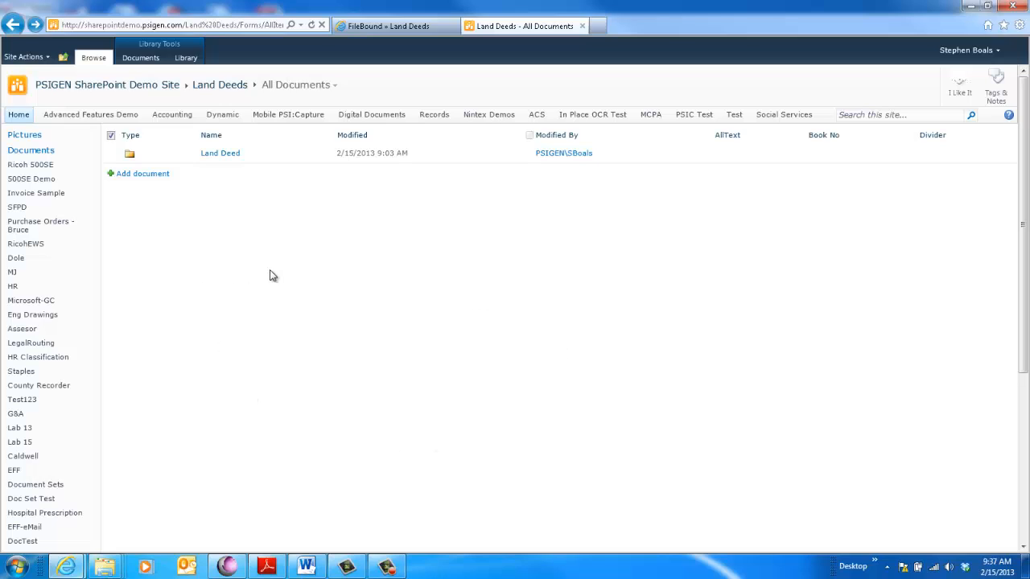
pyautogui.moveTo(364, 383)
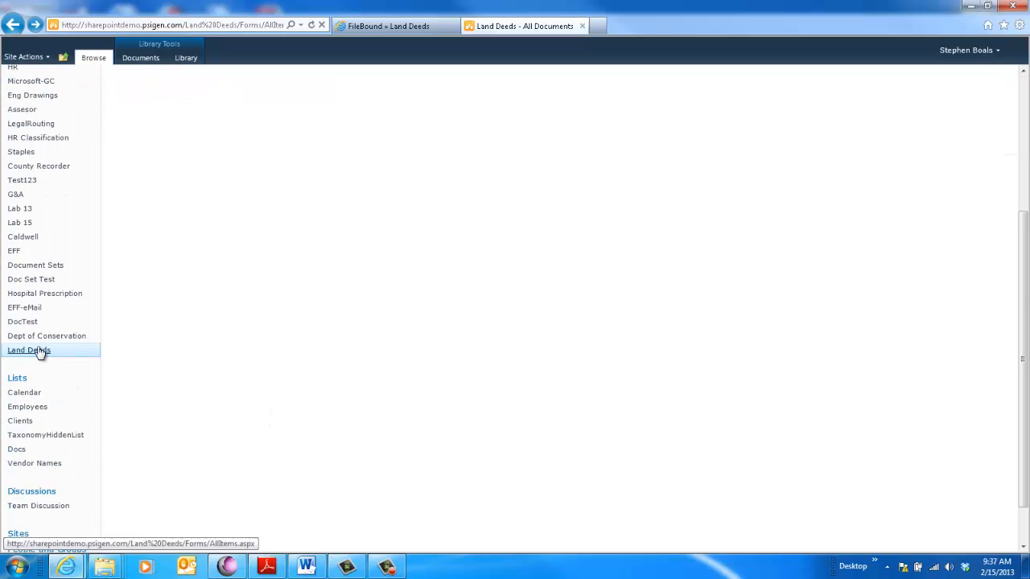
# Browse the Land Deeds library into the Land Deed folder and book folder 5
pyautogui.click(29, 351)
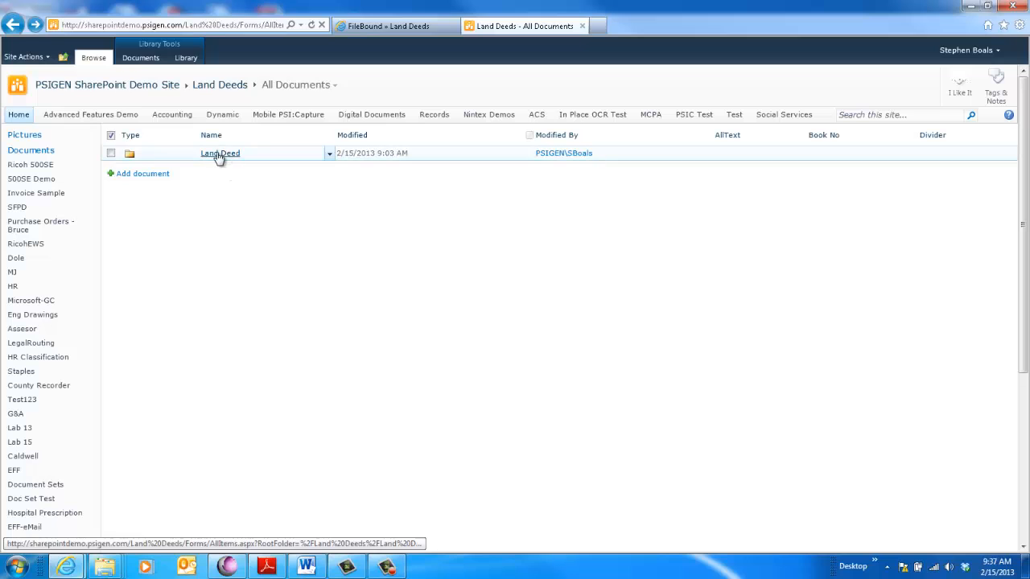
pyautogui.click(219, 153)
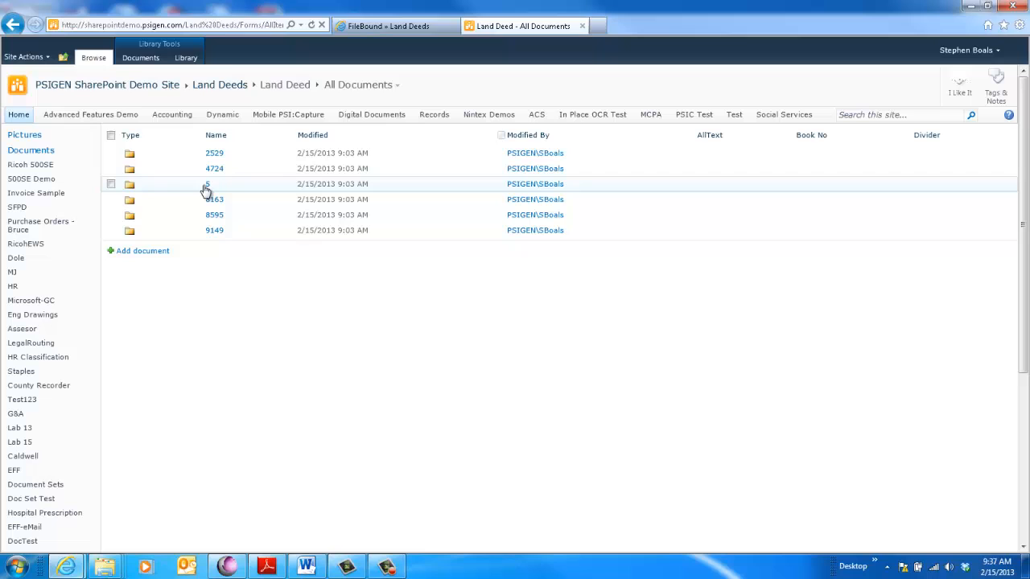
pyautogui.click(214, 183)
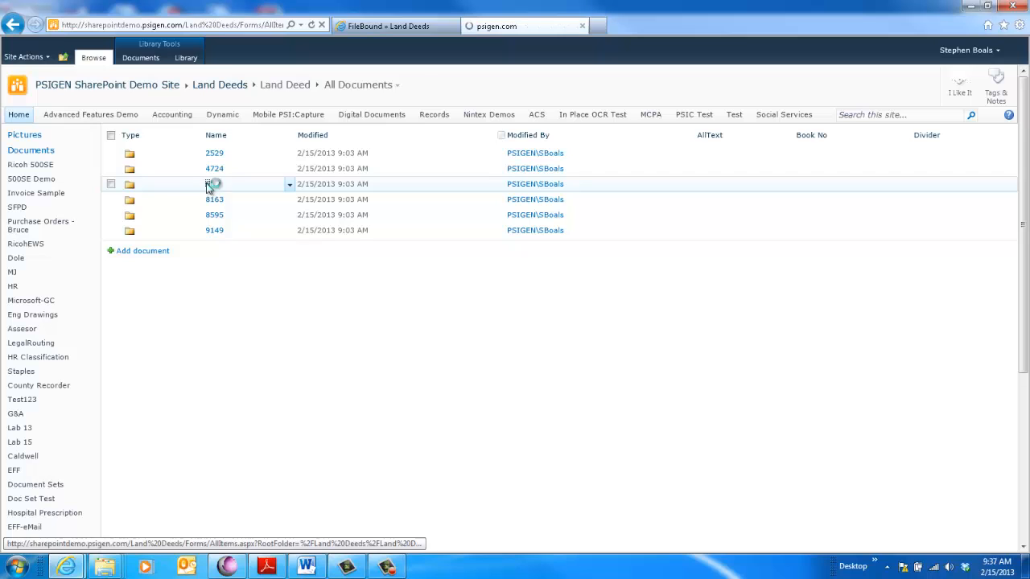
pyautogui.click(214, 183)
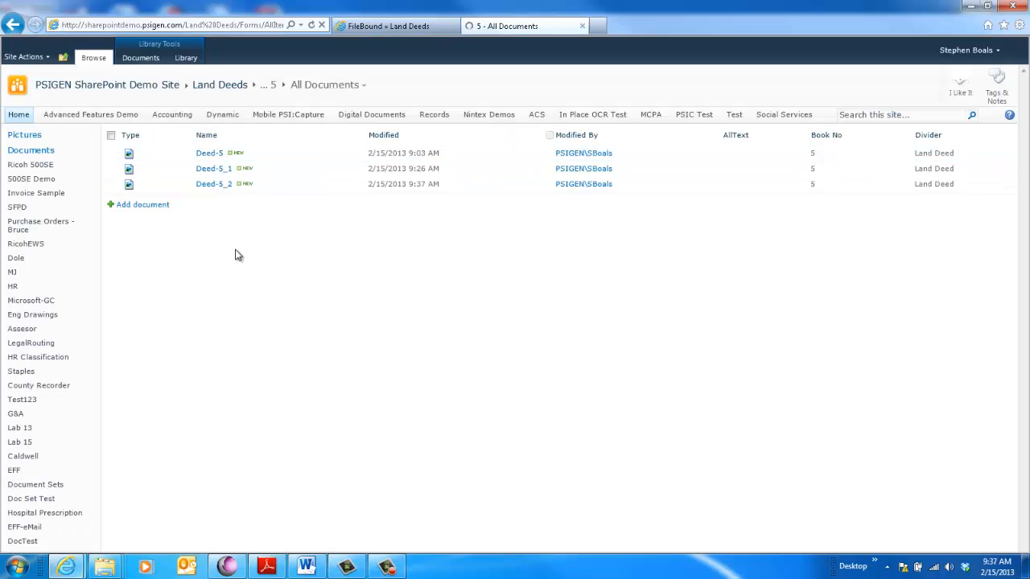
pyautogui.moveTo(142, 204)
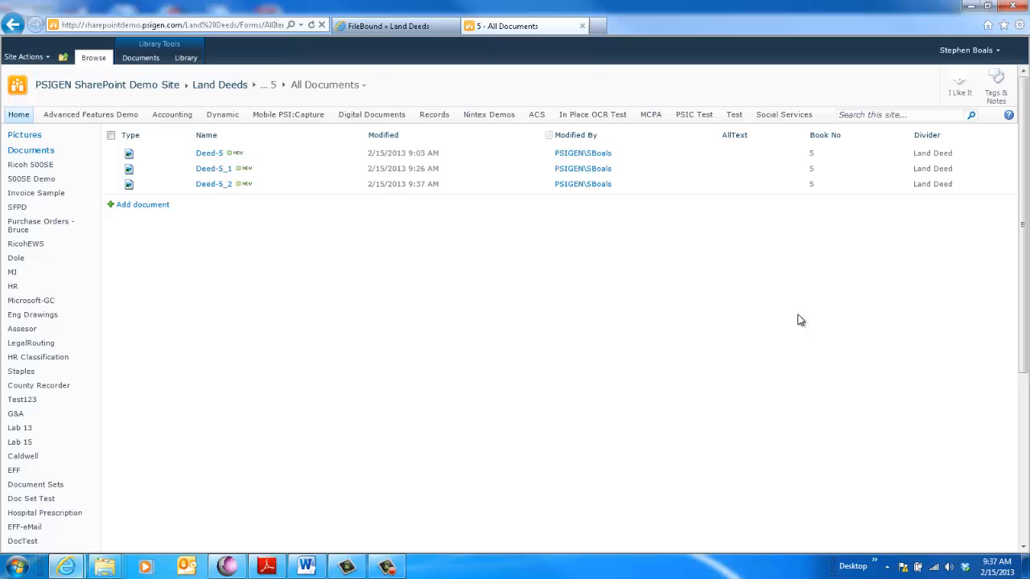
pyautogui.moveTo(603, 383)
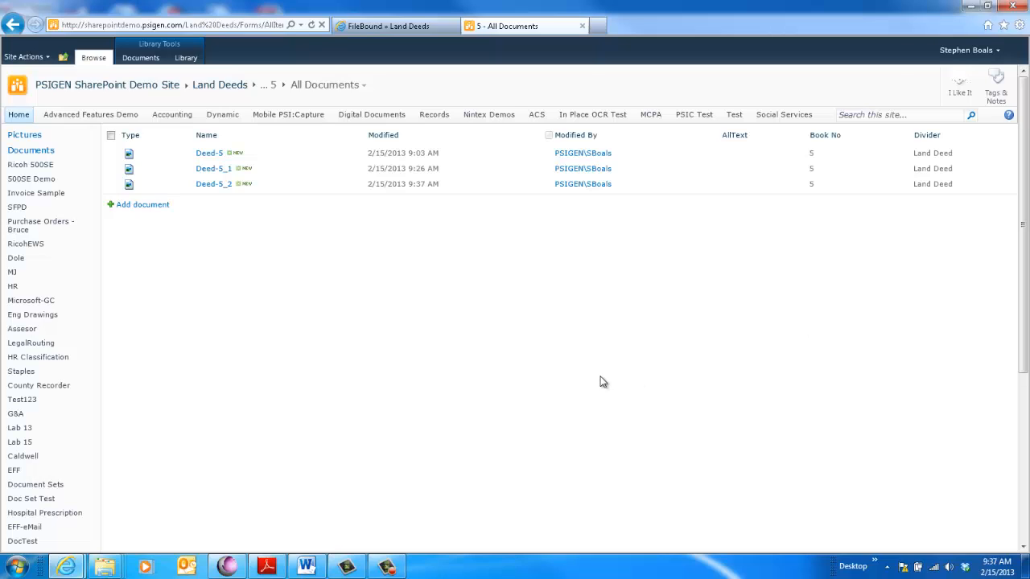